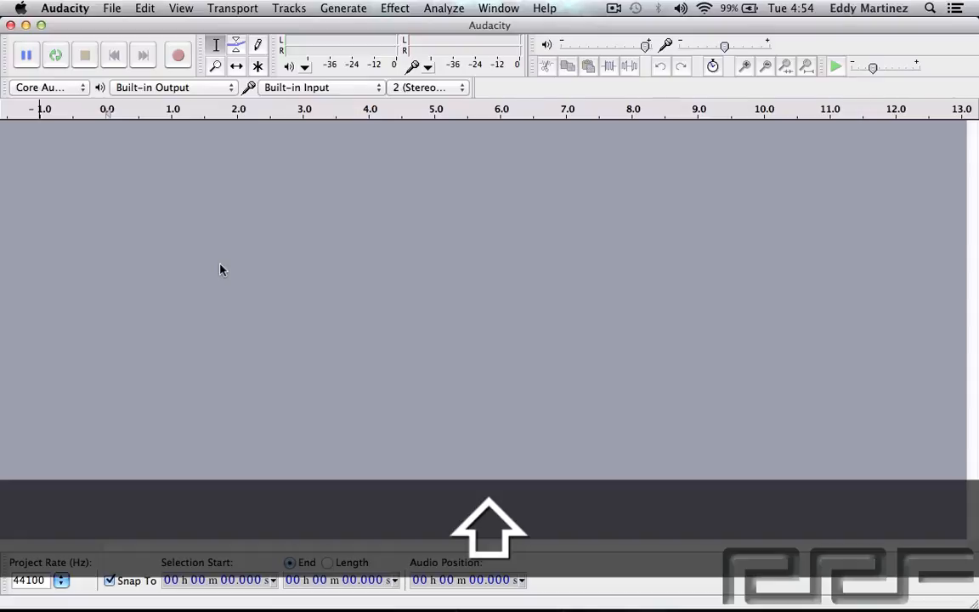
# Start an audio import (Cmd+Shift+I) and pick Bass_Piano_F_BPM_120.mp3 on the Desktop
pyautogui.press('cmd+shift+i')
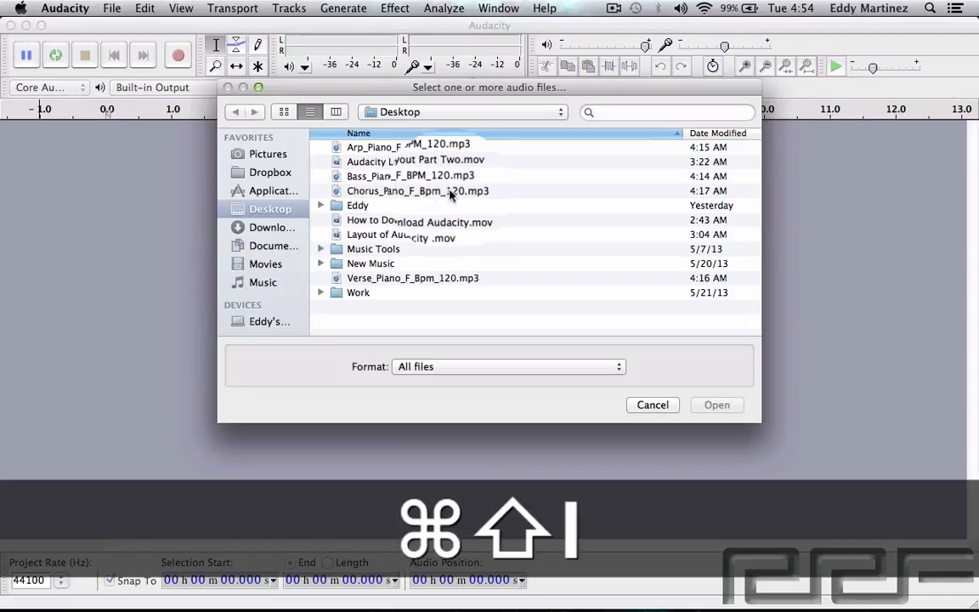
pyautogui.click(409, 175)
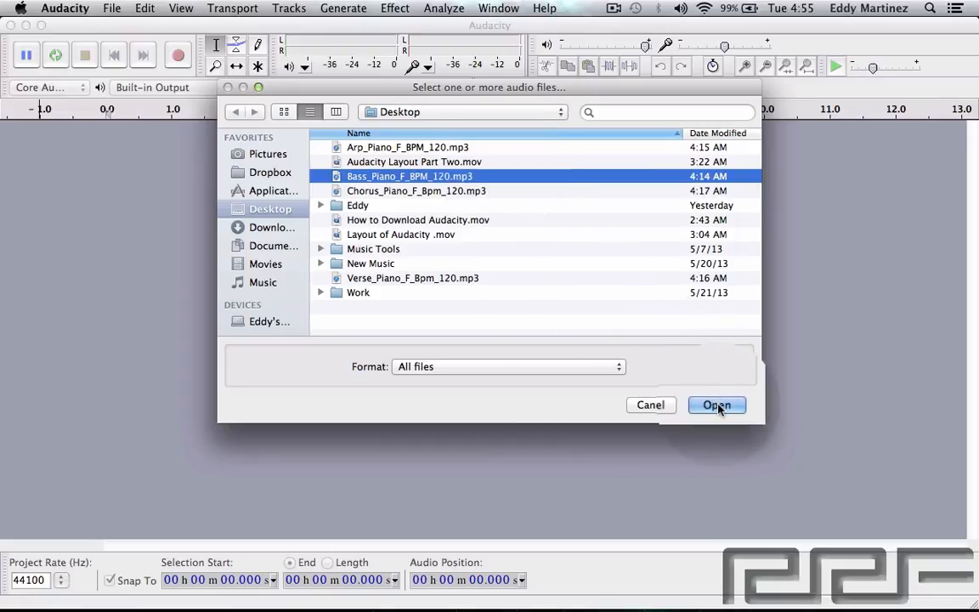
# Confirm the import so Bass_Piano_F_BPM_120 becomes a stereo track, then play it back
pyautogui.click(717, 405)
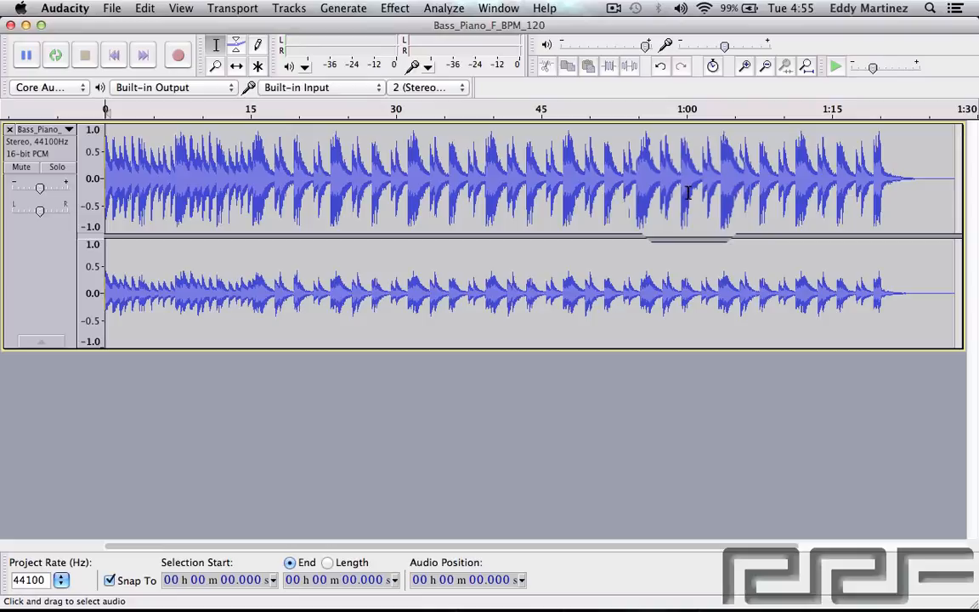
pyautogui.click(55, 55)
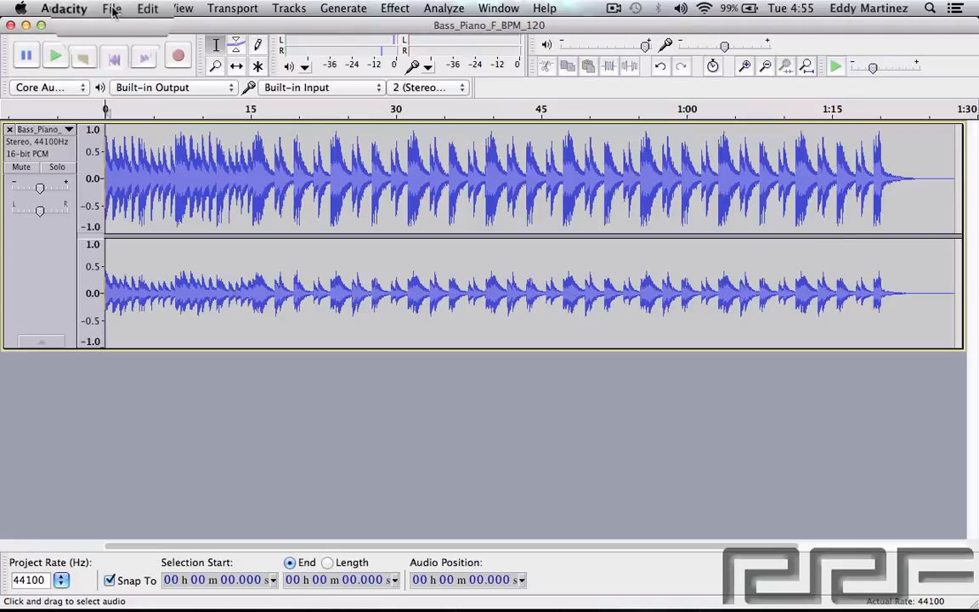
# Import Chorus_Piano_F_Bpm_120.mp3 via File > Import > Audio as a second stereo track
pyautogui.click(112, 6)
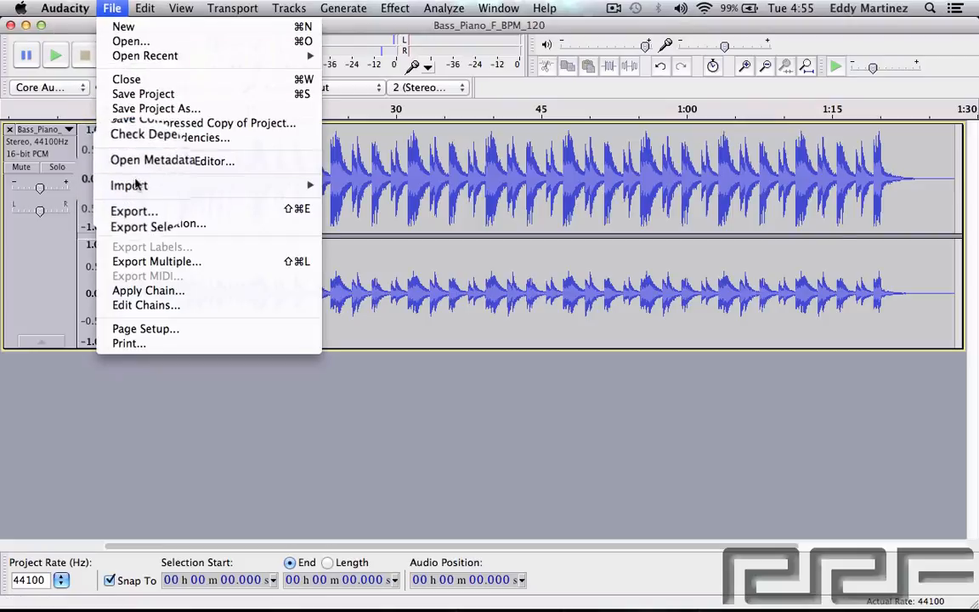
pyautogui.moveTo(130, 186)
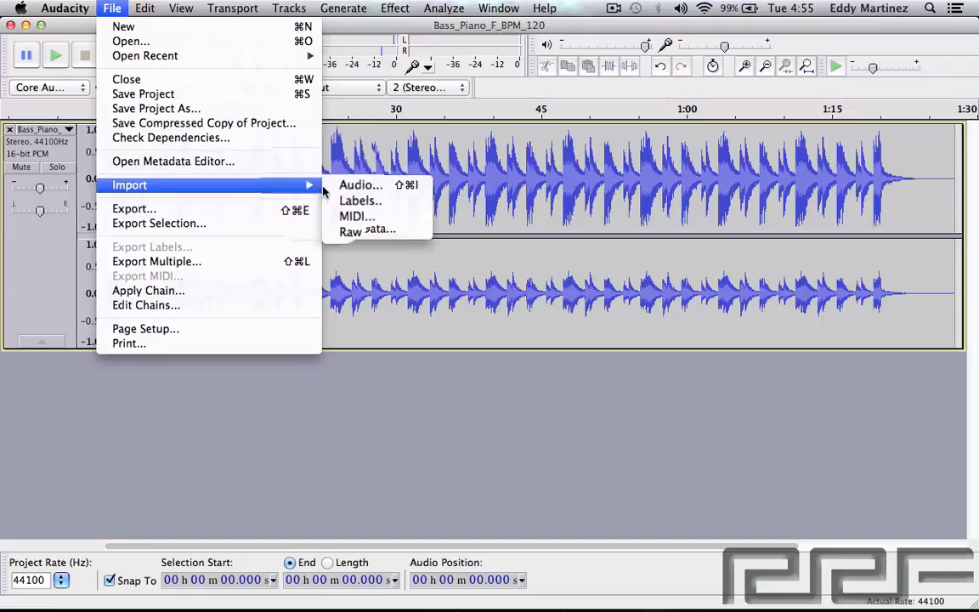
pyautogui.moveTo(354, 214)
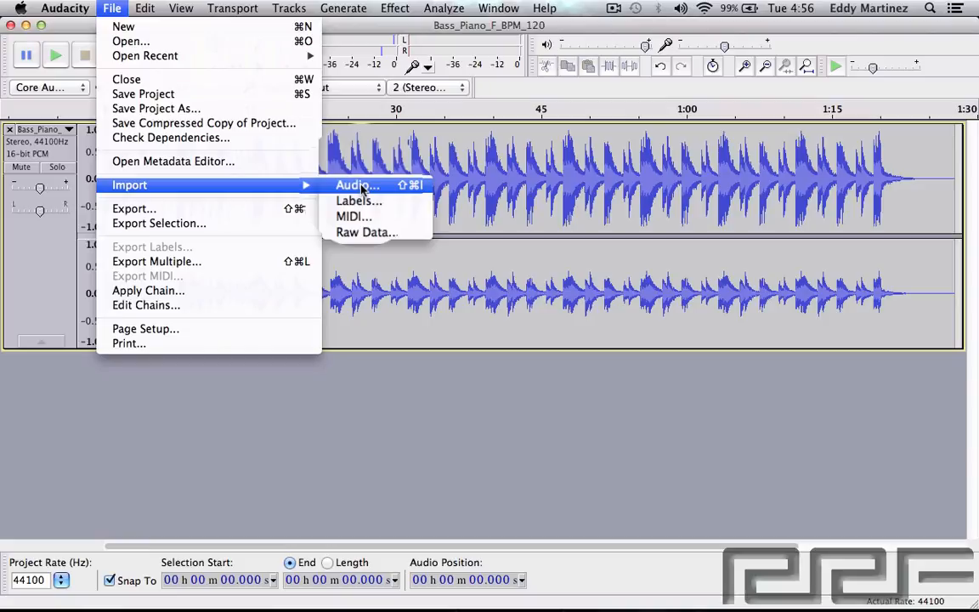
pyautogui.click(357, 184)
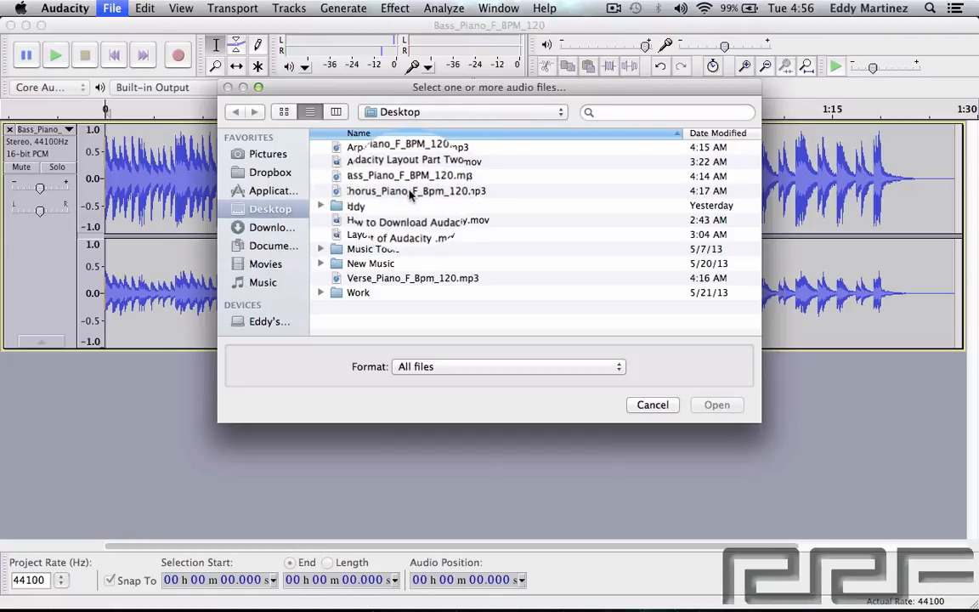
pyautogui.click(416, 191)
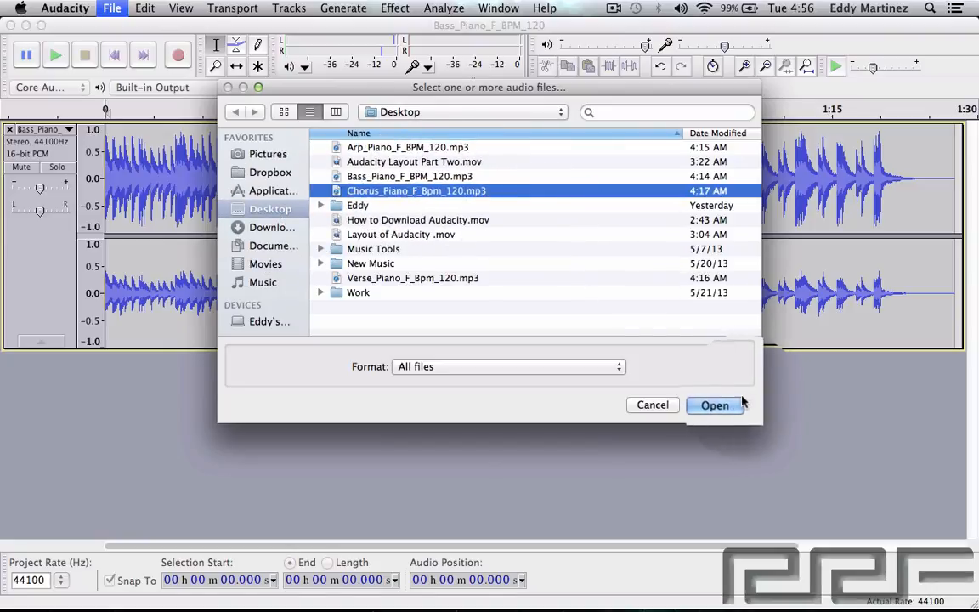
pyautogui.click(715, 404)
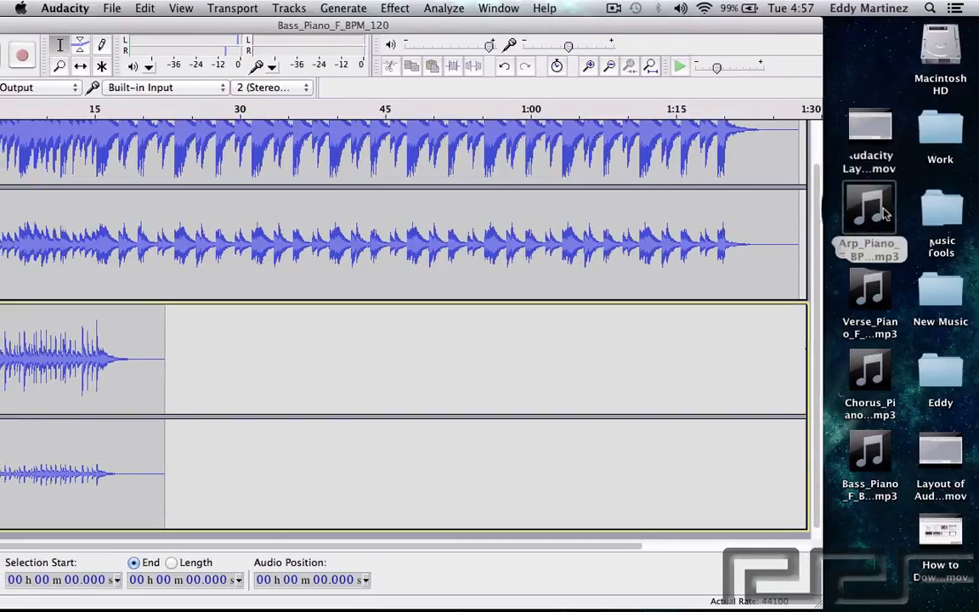
# Drag Arp_Piano_F_BPM_120.mp3 from the desktop in as a third track and play the project
pyautogui.moveTo(870, 206); pyautogui.dragTo(199, 524)
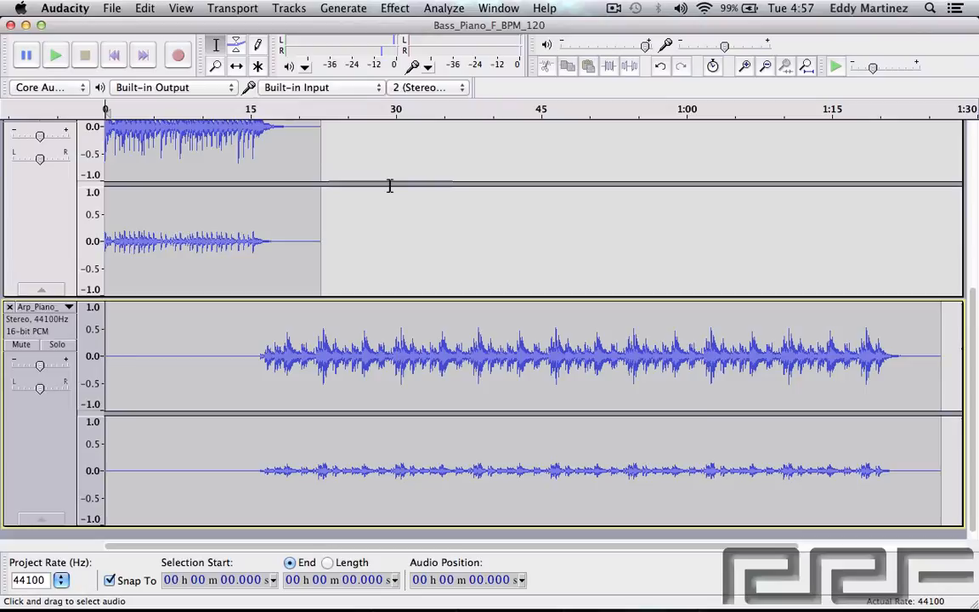
pyautogui.click(55, 55)
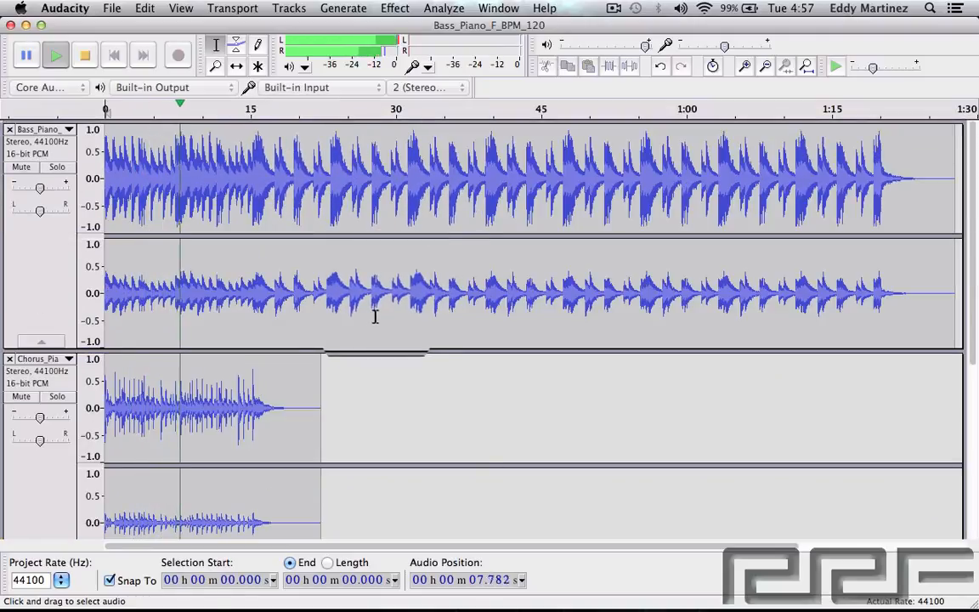
pyautogui.scroll(-3)
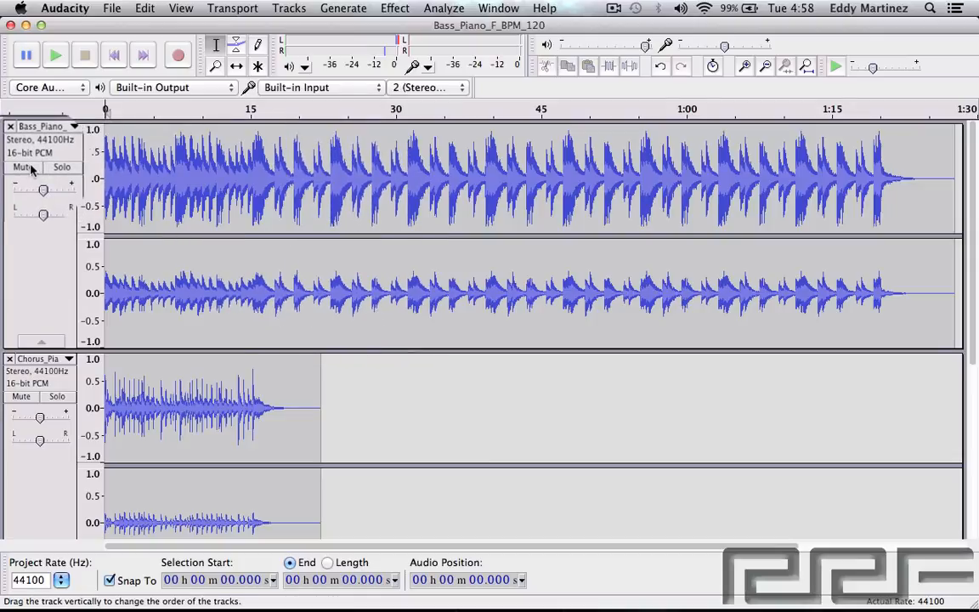
# Mute the Bass piano track and play back the remaining tracks
pyautogui.click(20, 167)
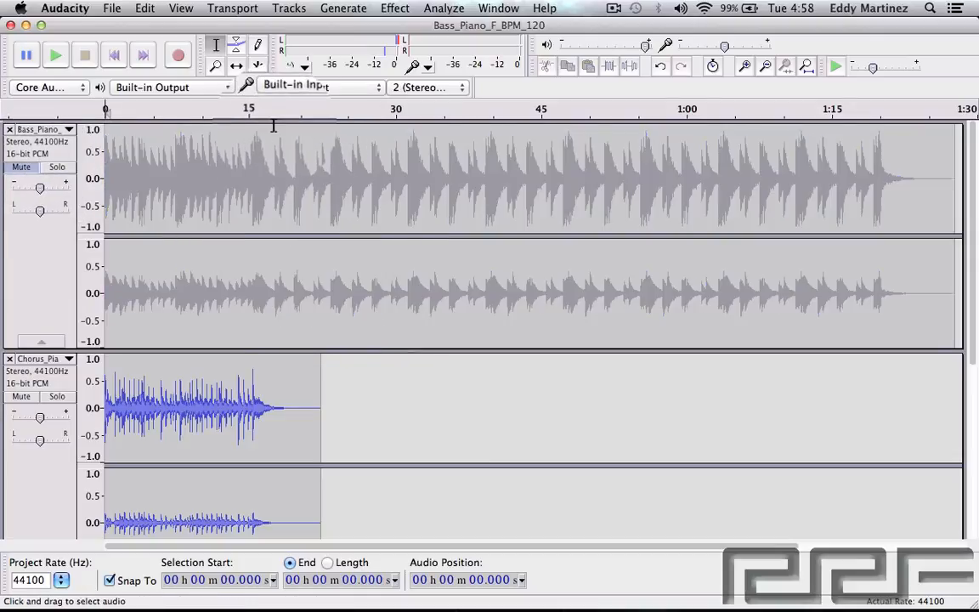
pyautogui.scroll(-3)
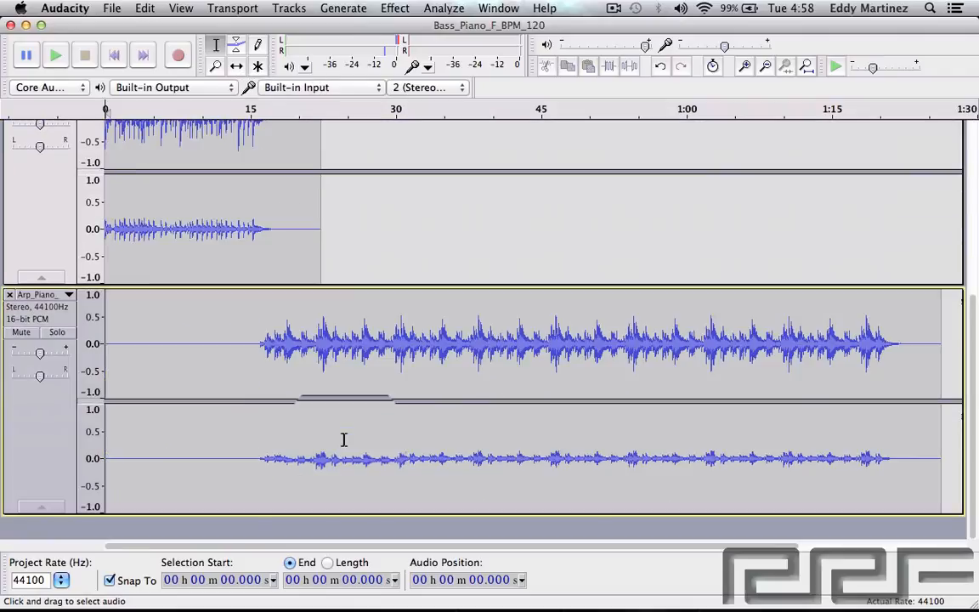
pyautogui.click(54, 55)
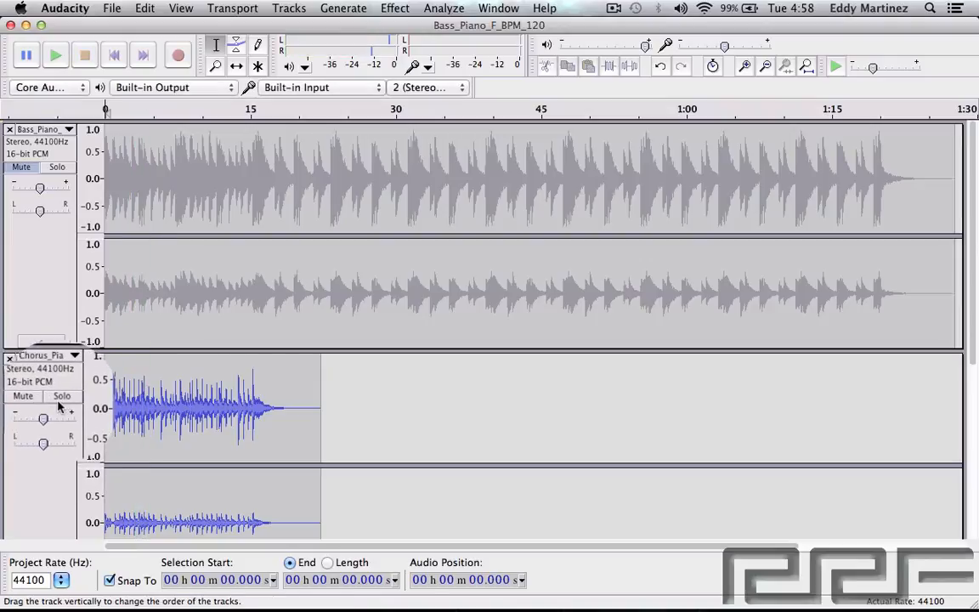
# Adjust the Chorus track's gain (trying +10 dB and -6 dB) and pan it about 30% right
pyautogui.click(44, 416)
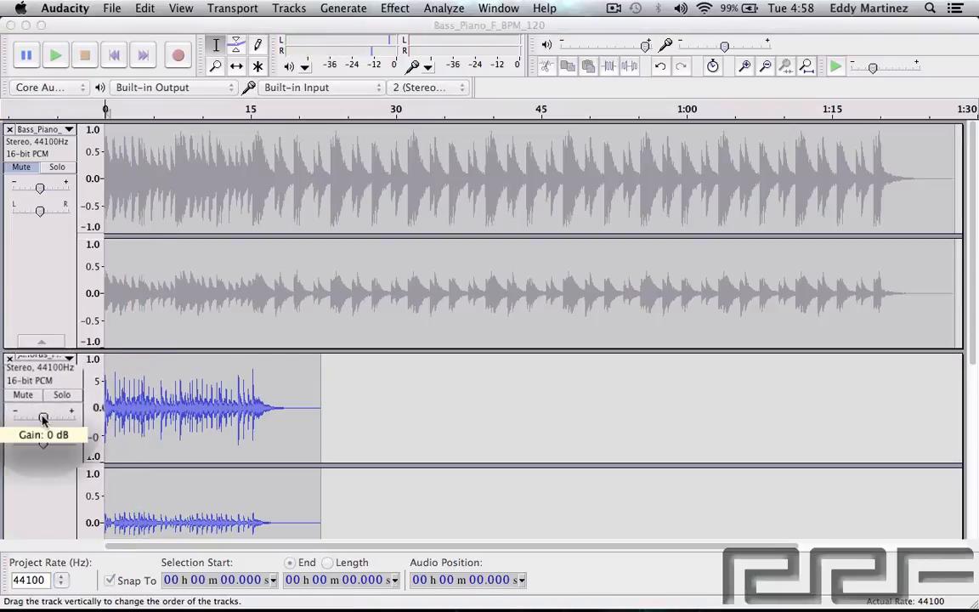
pyautogui.moveTo(43, 418); pyautogui.dragTo(54, 418)
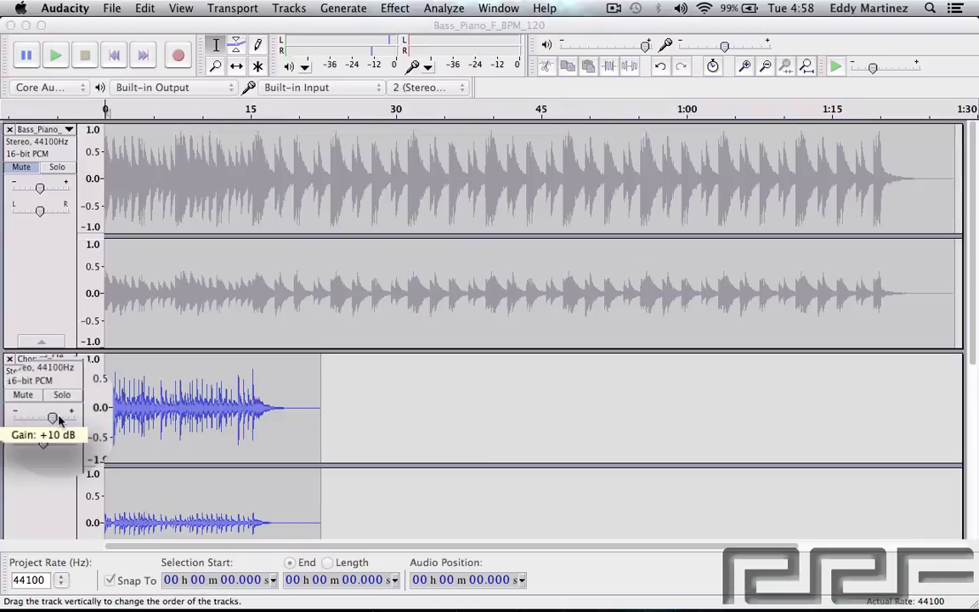
pyautogui.moveTo(53, 417); pyautogui.dragTo(38, 416)
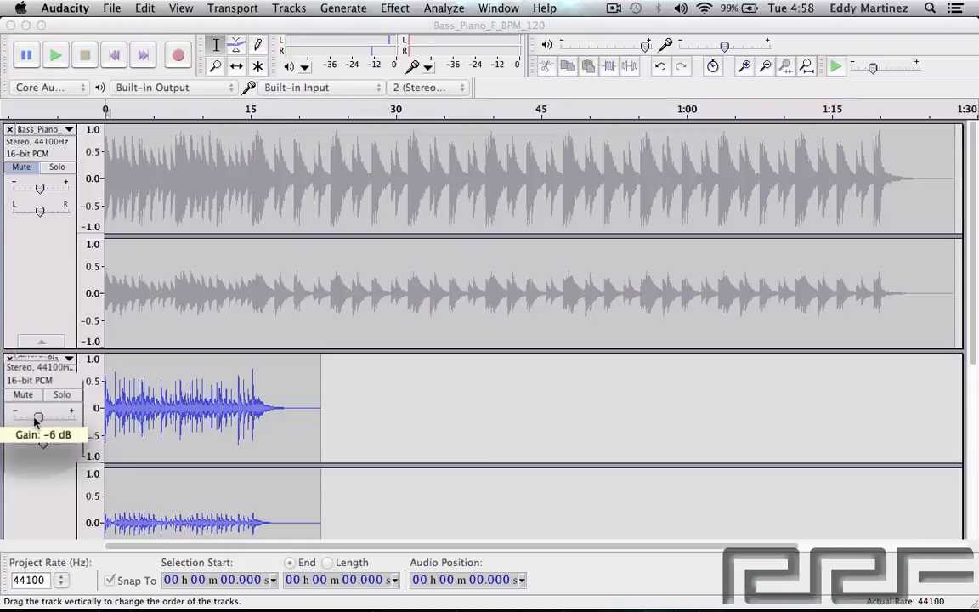
pyautogui.moveTo(38, 419); pyautogui.dragTo(44, 418)
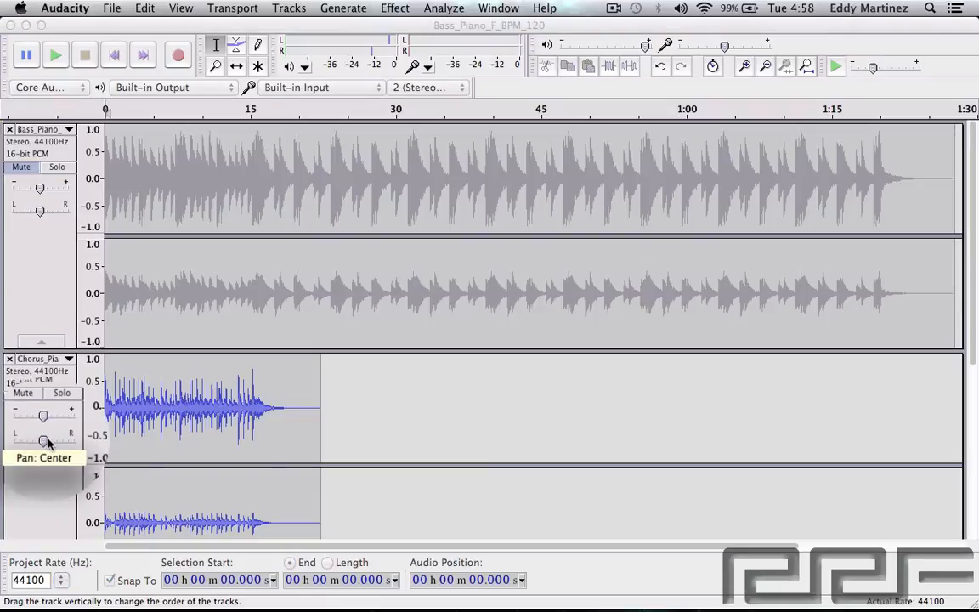
pyautogui.moveTo(43, 441); pyautogui.dragTo(53, 440)
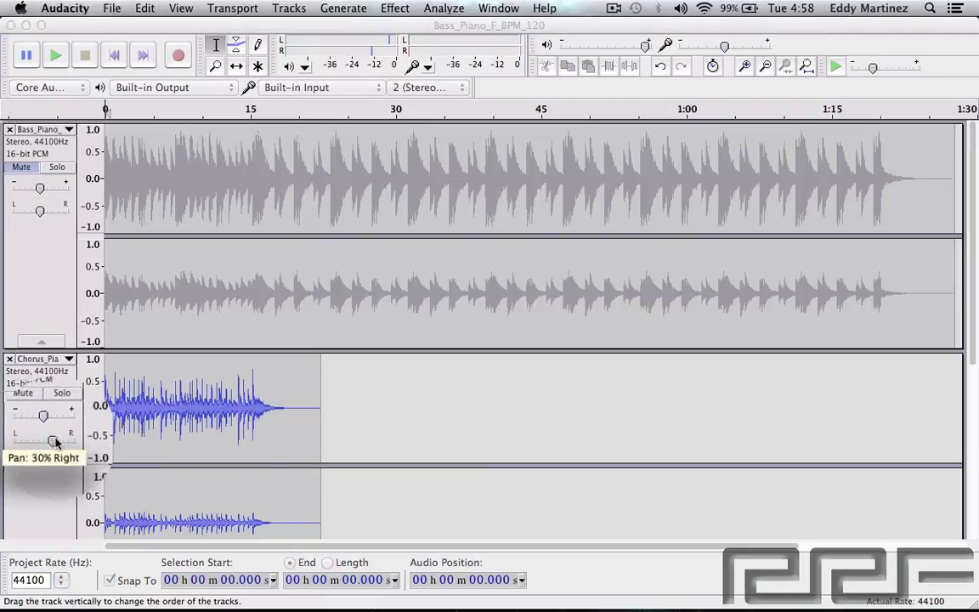
pyautogui.moveTo(54, 440); pyautogui.dragTo(45, 441)
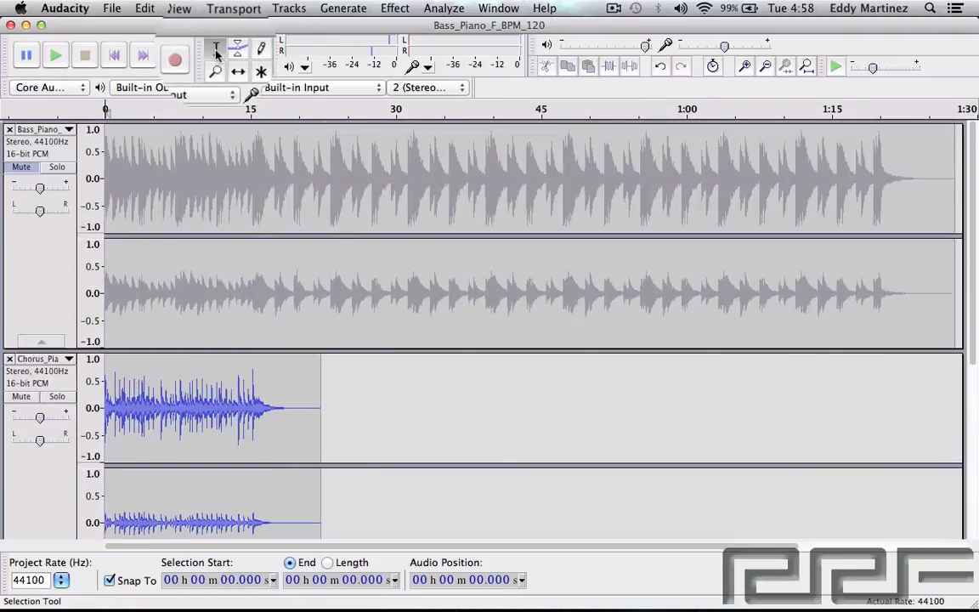
# Switch to the Selection Tool and scroll to the Chorus clip around 18.38 seconds
pyautogui.click(262, 43)
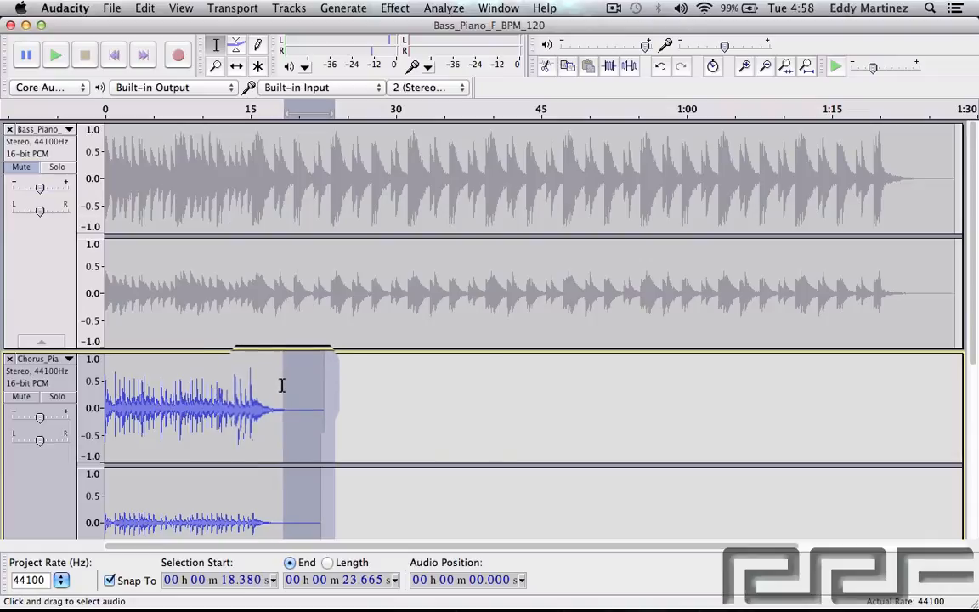
pyautogui.scroll(-3)
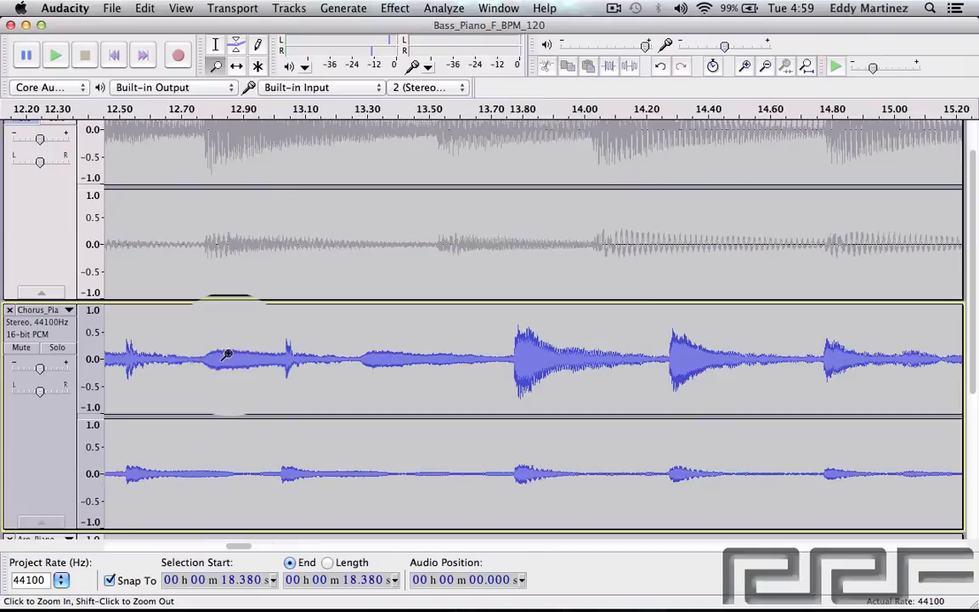
# Zoom into the Chorus edit point, fit the whole project in view, then choose the Time Shift Tool
pyautogui.click(743, 66)
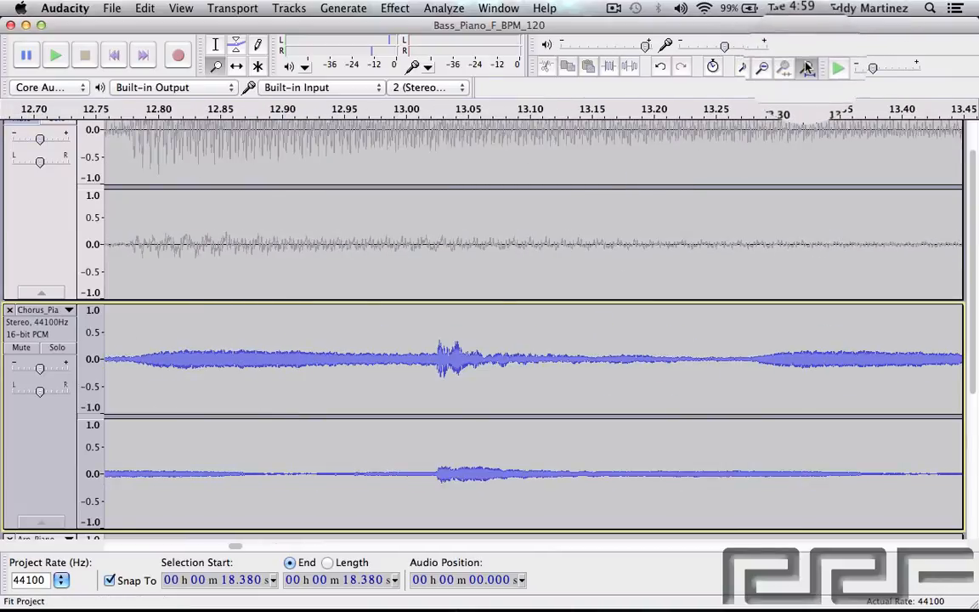
pyautogui.click(806, 67)
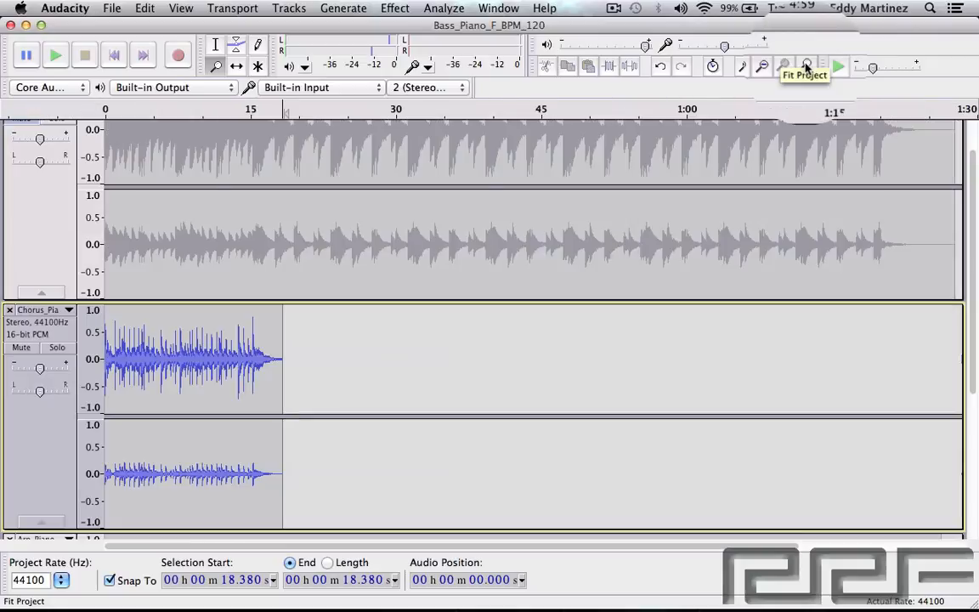
pyautogui.click(237, 67)
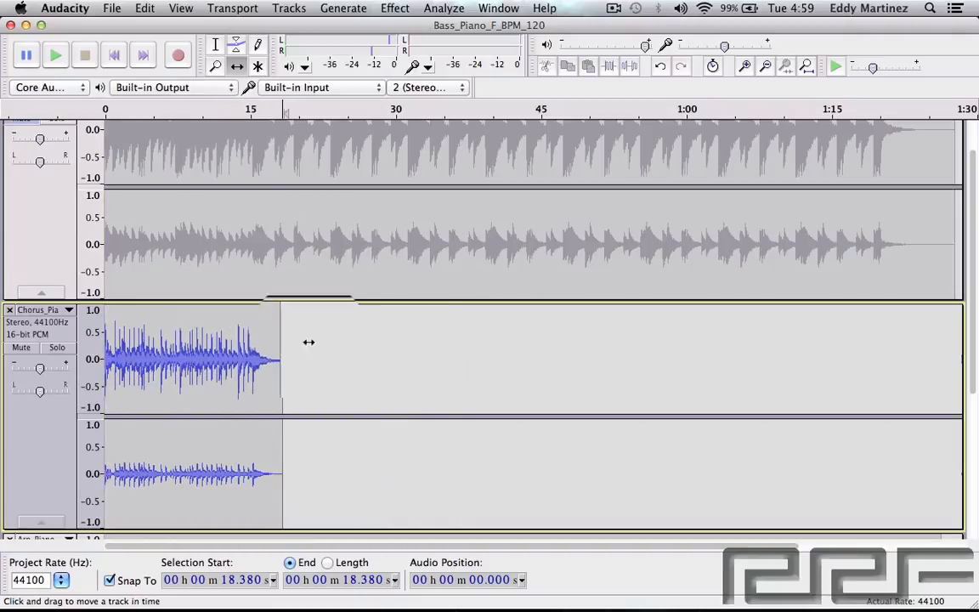
# Scroll down to the Arp piano track and open the Effect menu
pyautogui.scroll(-3)
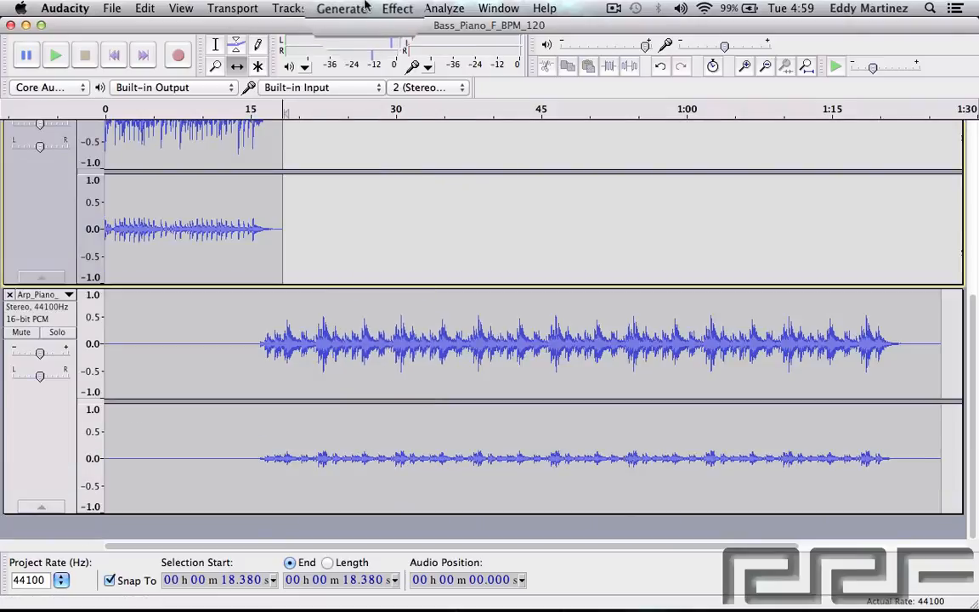
pyautogui.click(396, 7)
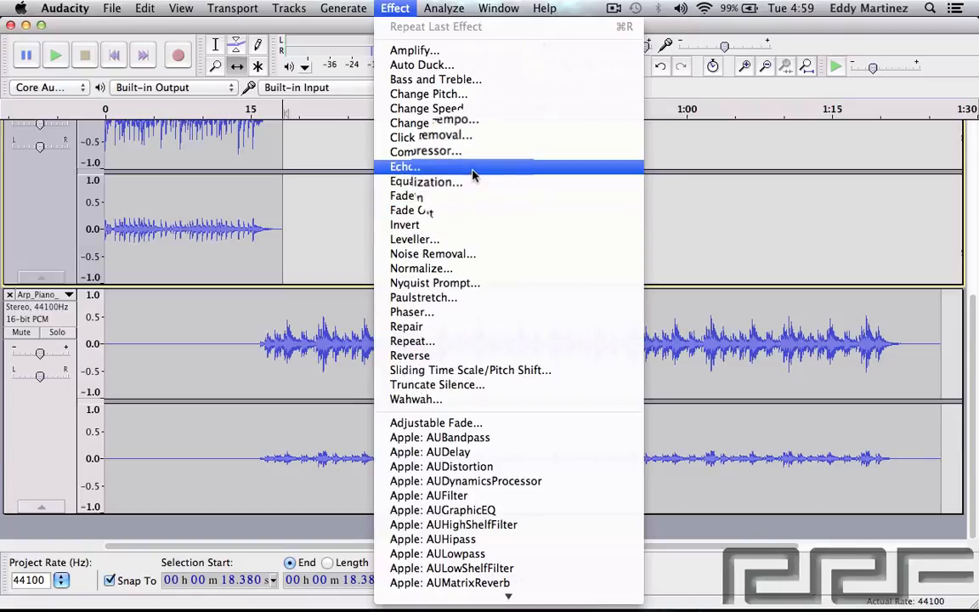
pyautogui.moveTo(415, 51)
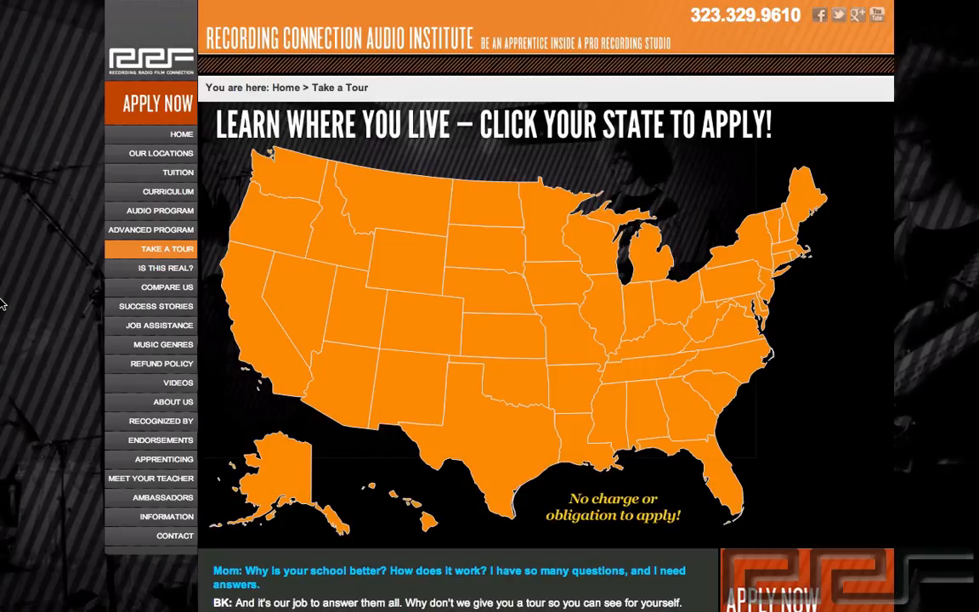
pyautogui.click(157, 104)
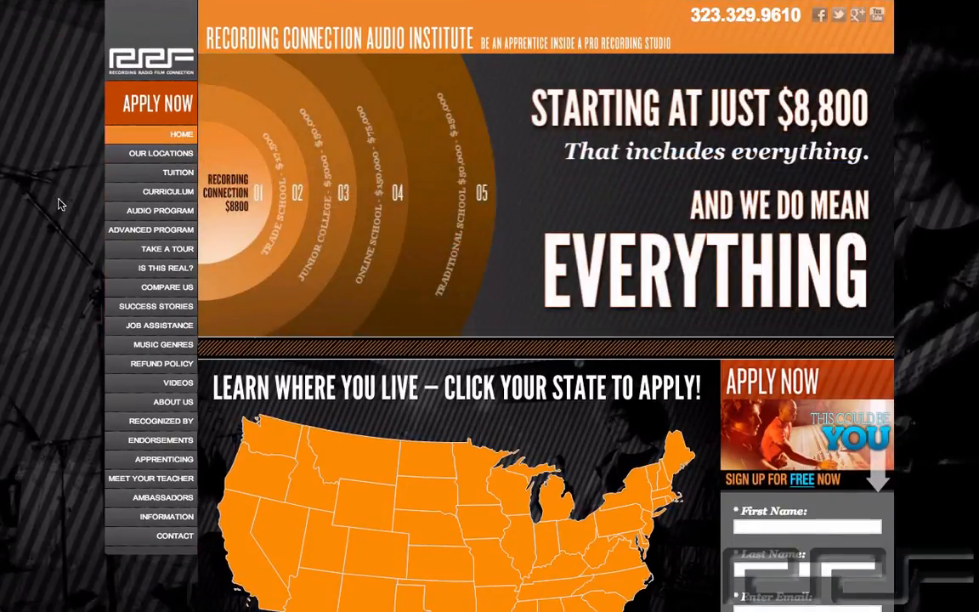
pyautogui.click(167, 248)
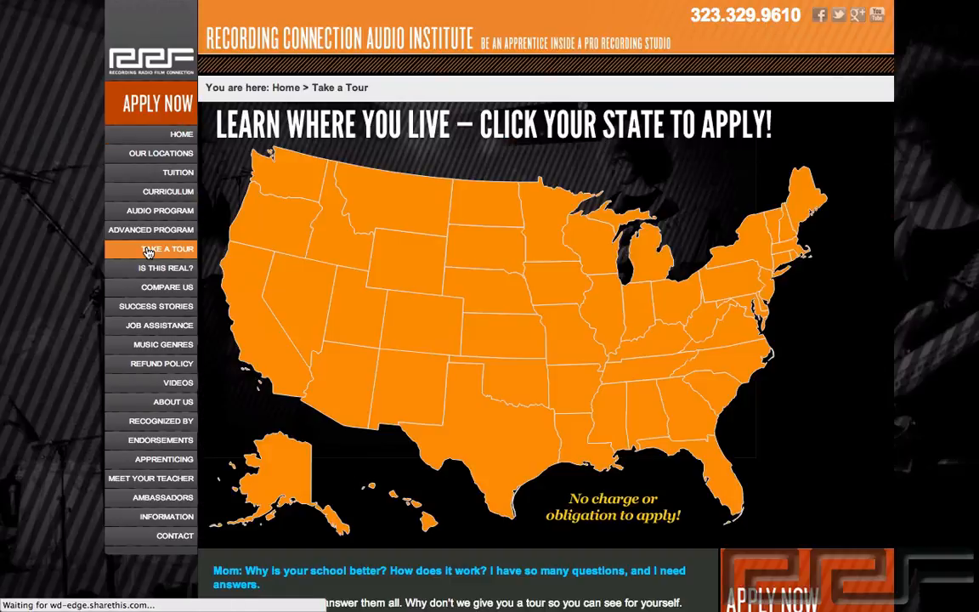